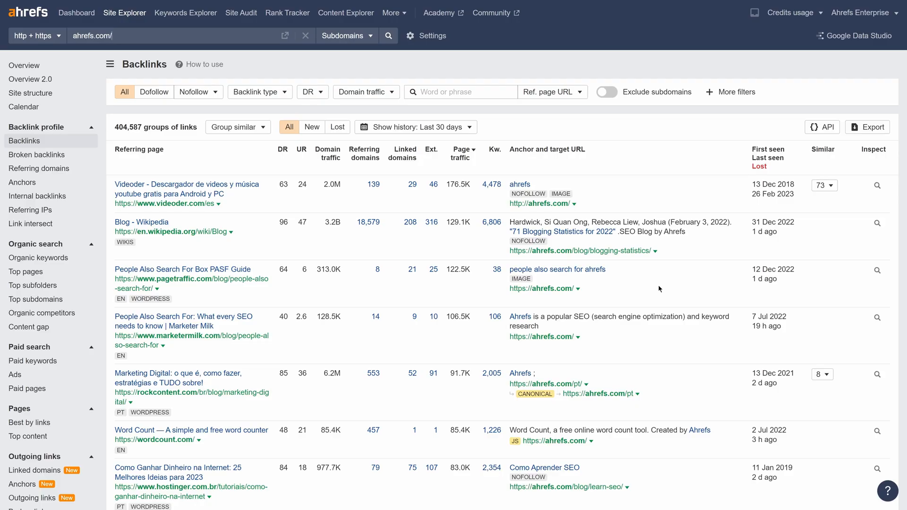
pyautogui.moveTo(665, 294)
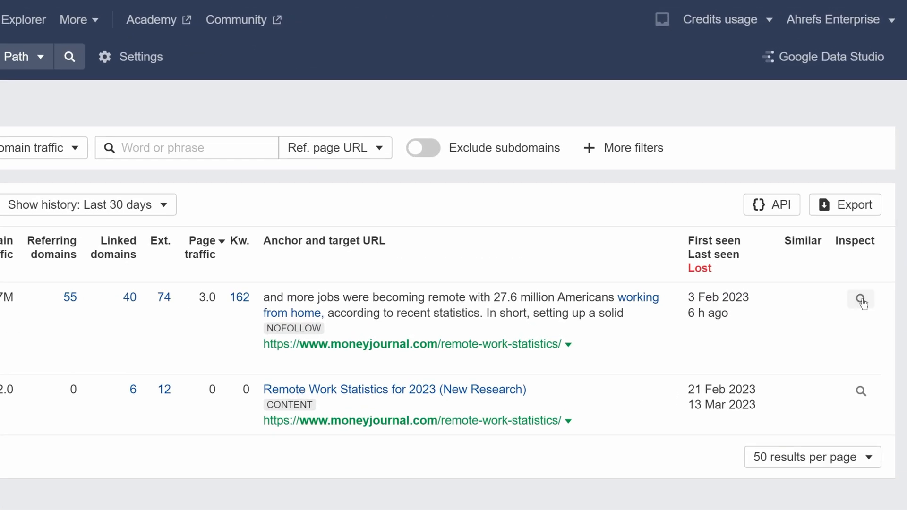
# Compare the Rolling Stone page source against its 14 Jan 2023 snapshot
pyautogui.click(861, 301)
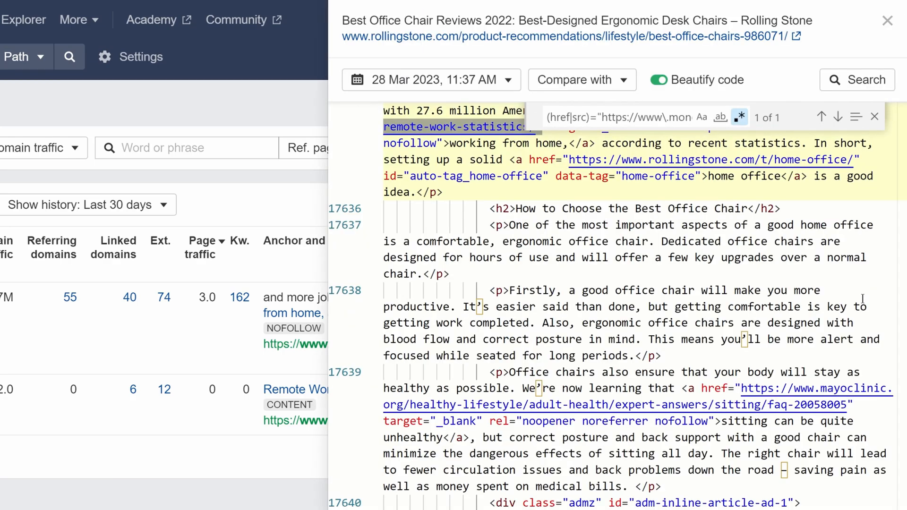
pyautogui.click(581, 80)
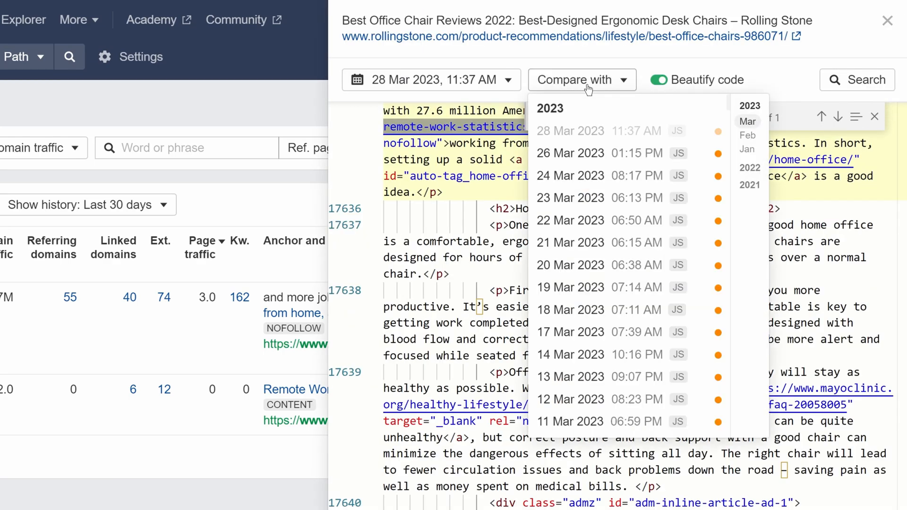
pyautogui.click(746, 148)
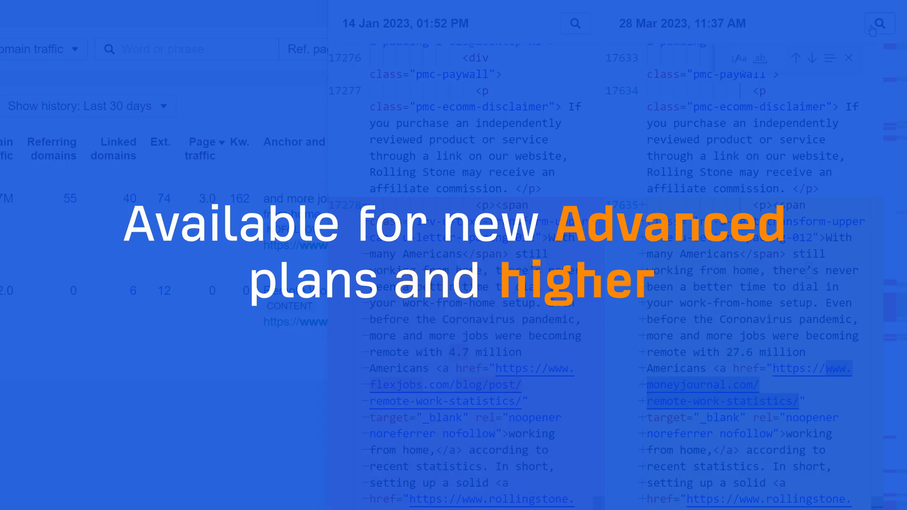
# Switch Top pages to Average volume and apply it, then go to Organic keywords
pyautogui.click(301, 184)
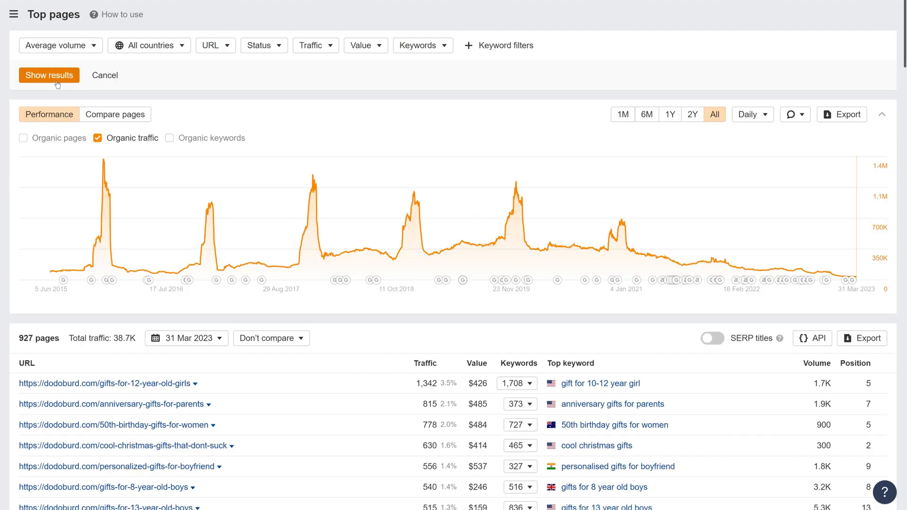
pyautogui.click(48, 75)
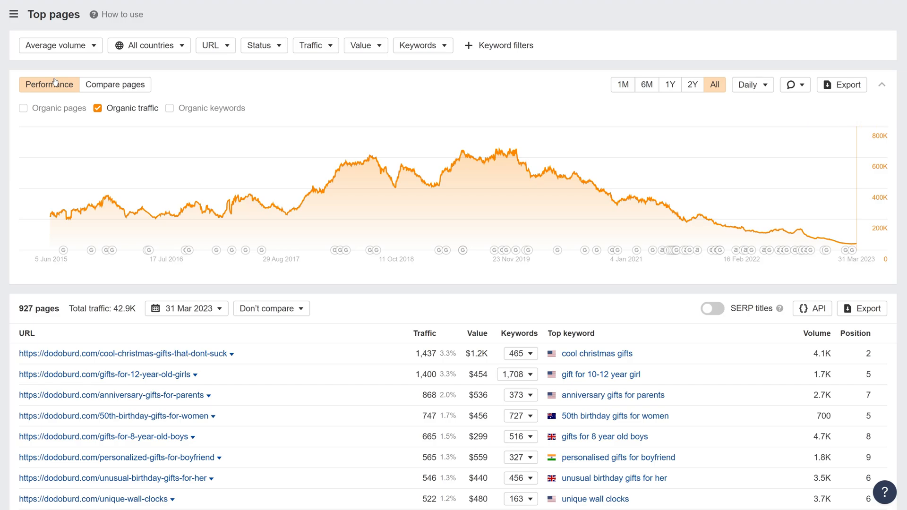
pyautogui.click(53, 373)
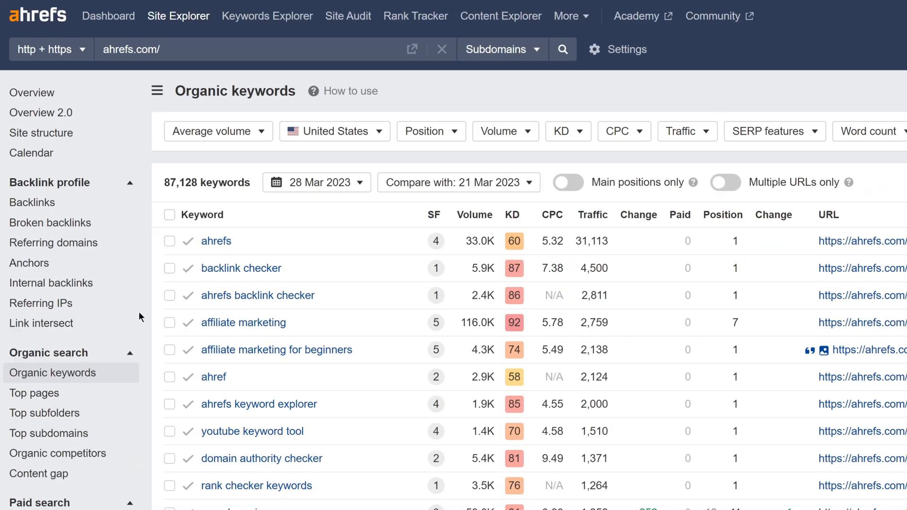
# Check the Organic traffic column in Paid keywords, then open the 'ahrefs' keyword overview
pyautogui.click(52, 373)
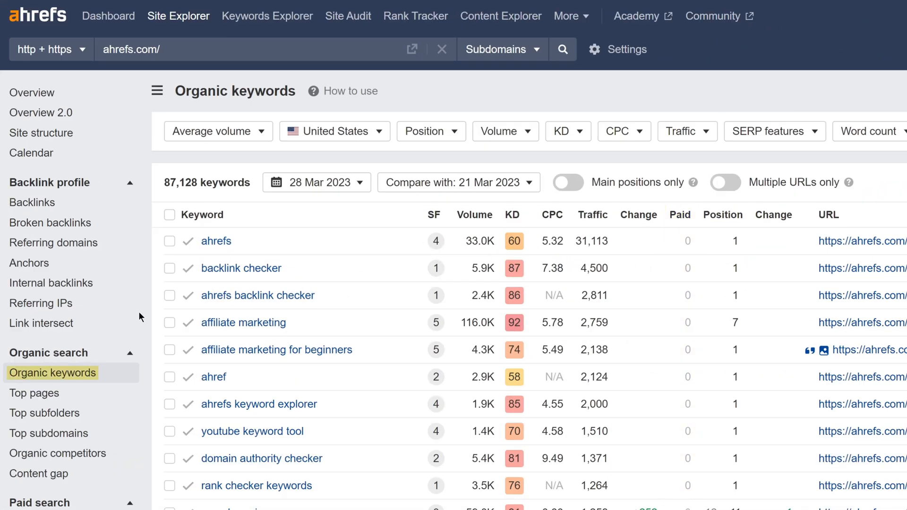
pyautogui.scroll(-3)
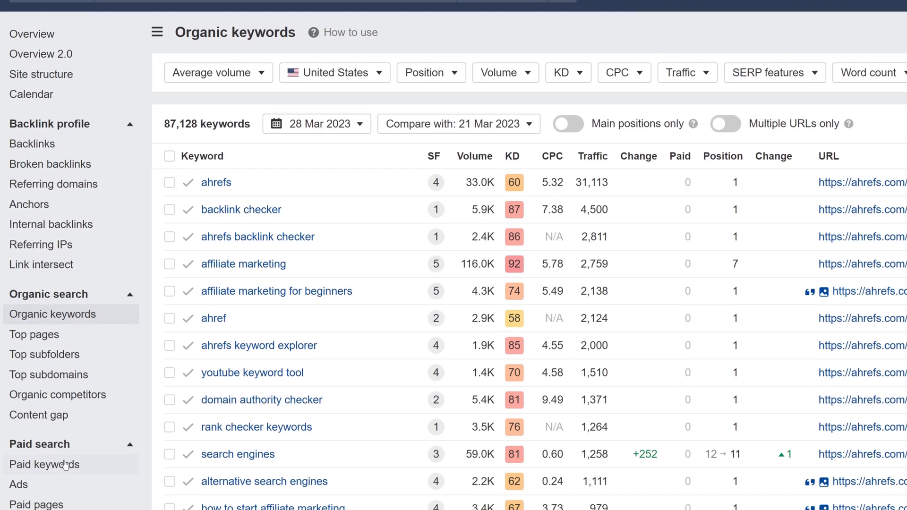
pyautogui.click(44, 464)
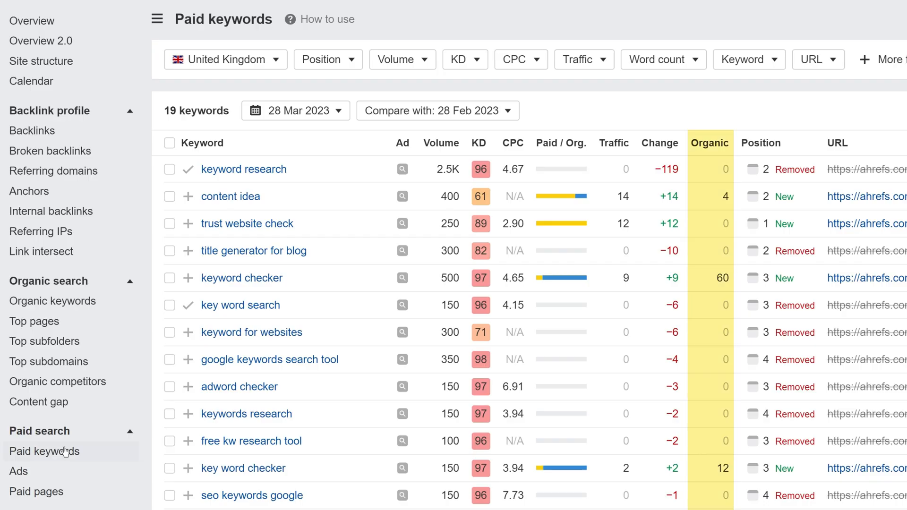
pyautogui.click(708, 143)
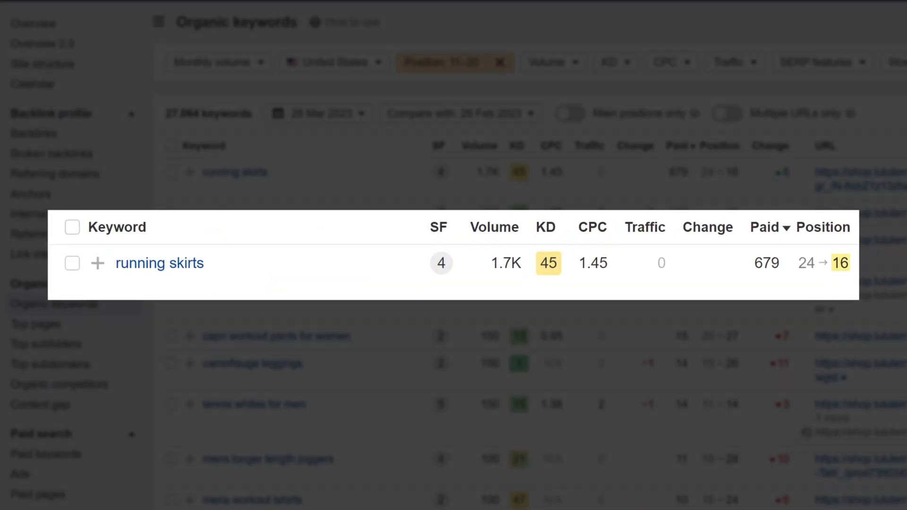
pyautogui.doubleClick(160, 262)
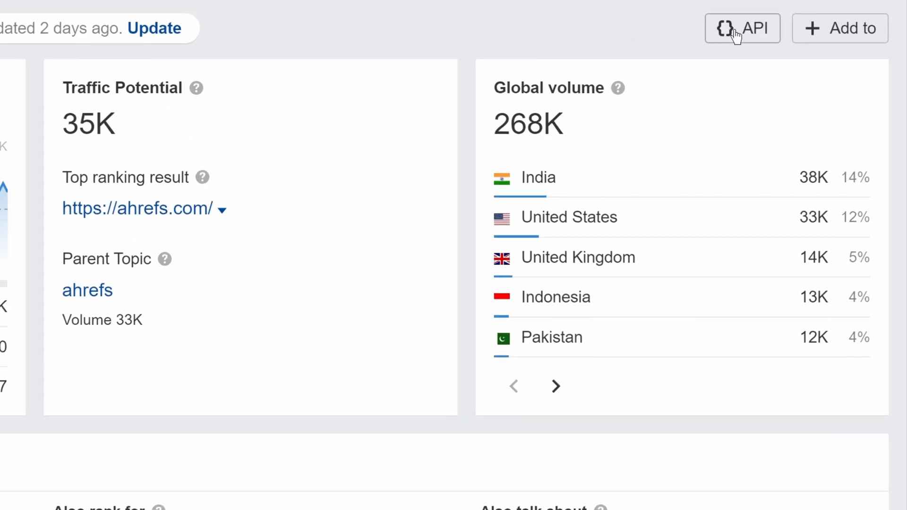
# Show the API v3 cURL request for the 'ahrefs' keyword overview report
pyautogui.click(742, 28)
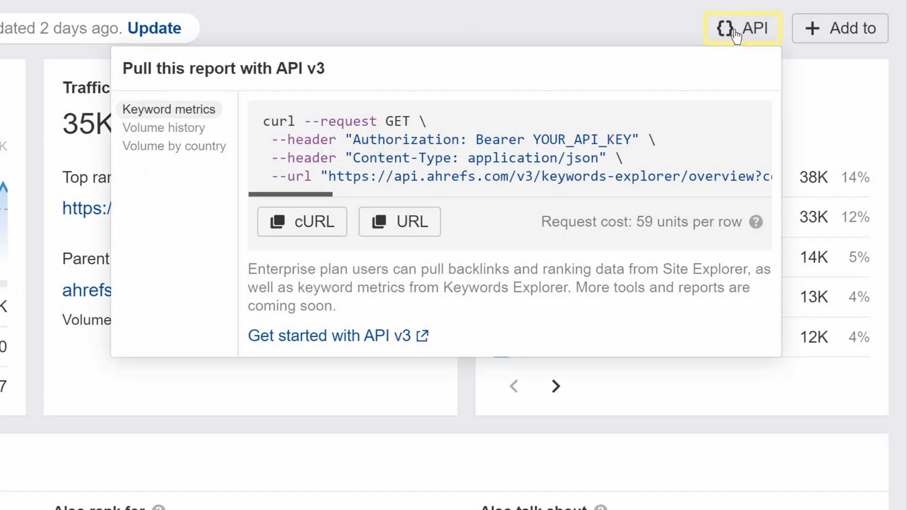